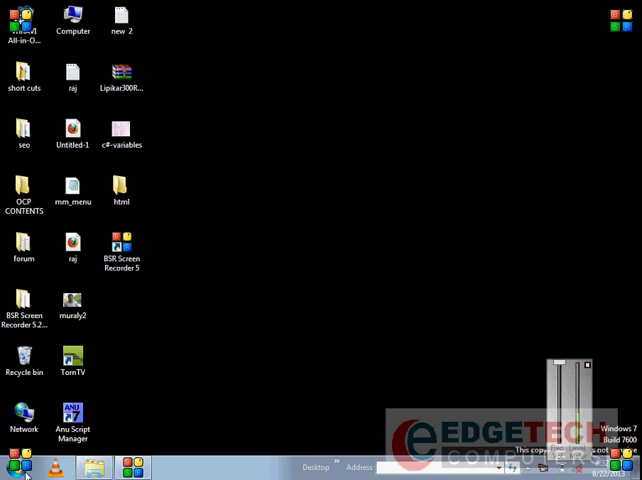
# Launch SQL Server Management Studio from its desktop shortcut so the Connect to Server prompt appears
pyautogui.click(12, 468)
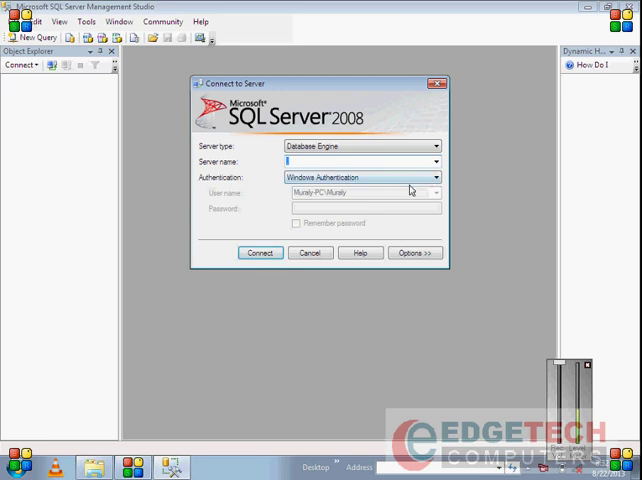
# Connect to the local server using Windows Authentication, listing its databases in Object Explorer
pyautogui.click(436, 176)
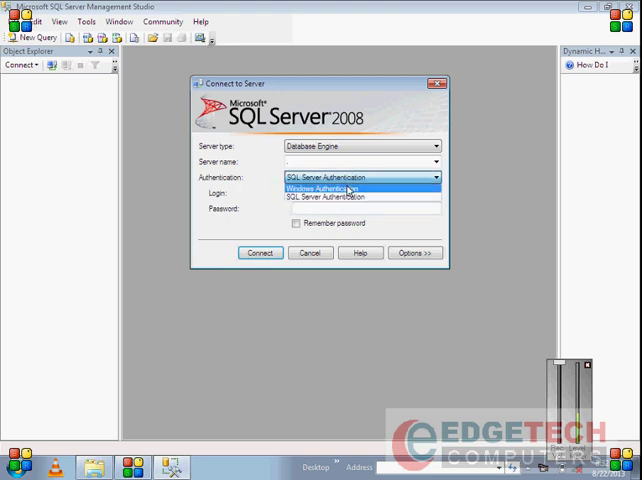
pyautogui.click(330, 188)
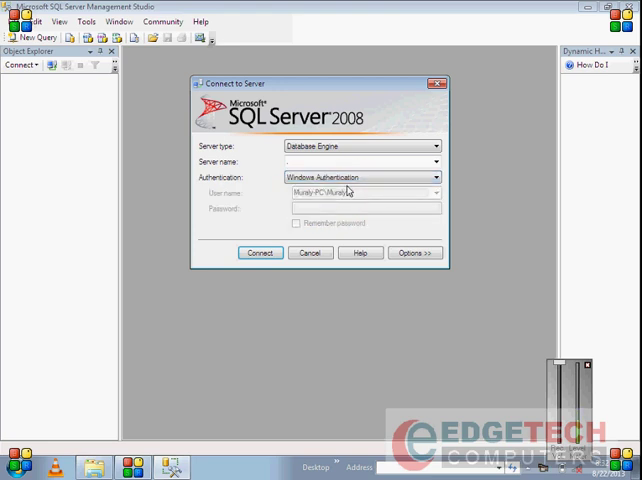
pyautogui.moveTo(278, 240)
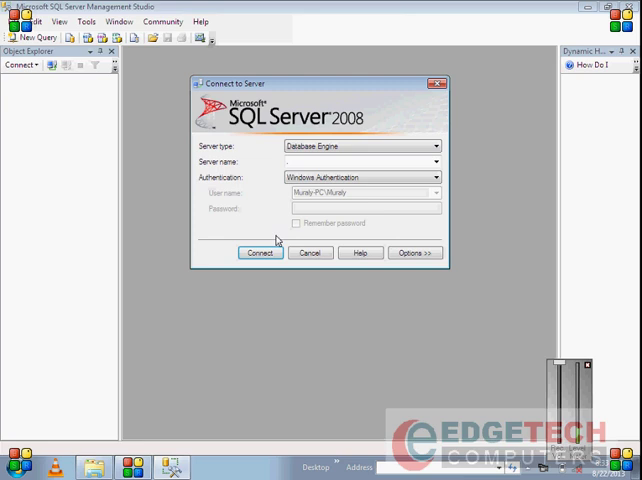
pyautogui.moveTo(256, 208)
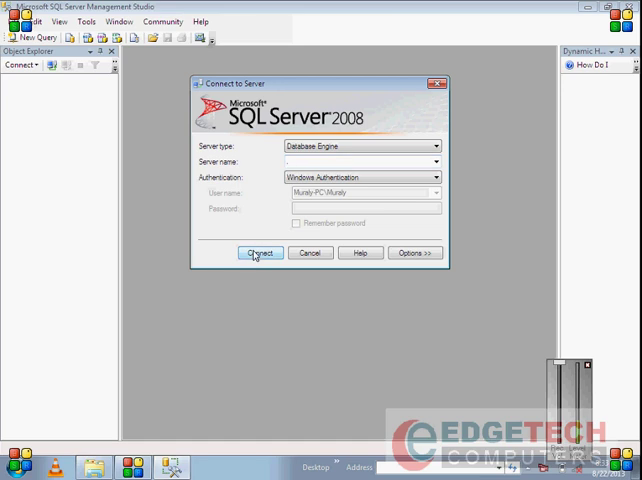
pyautogui.click(260, 252)
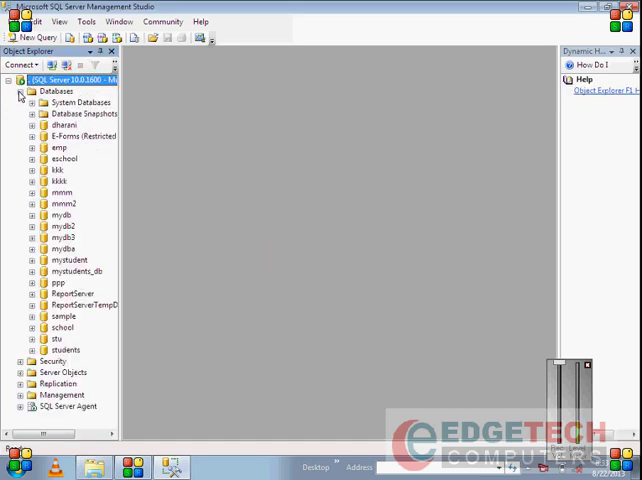
# Open the student table of mystudents_db with Edit Top 200 Rows as an editable grid
pyautogui.rightClick(52, 92)
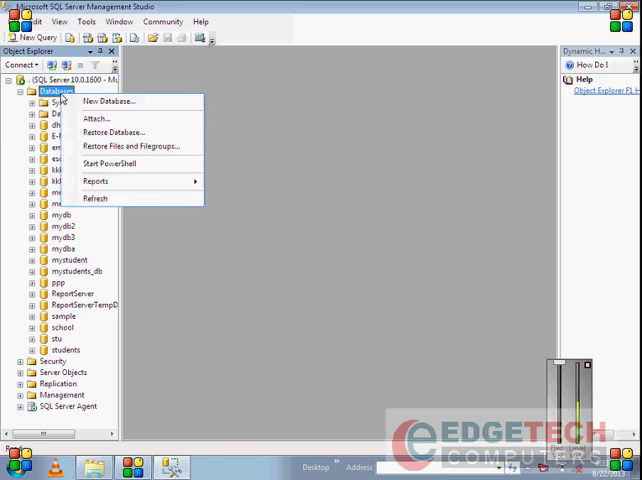
pyautogui.moveTo(108, 100)
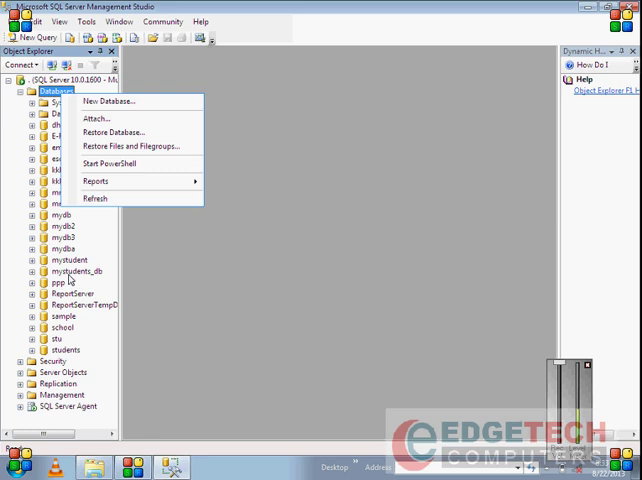
pyautogui.click(76, 272)
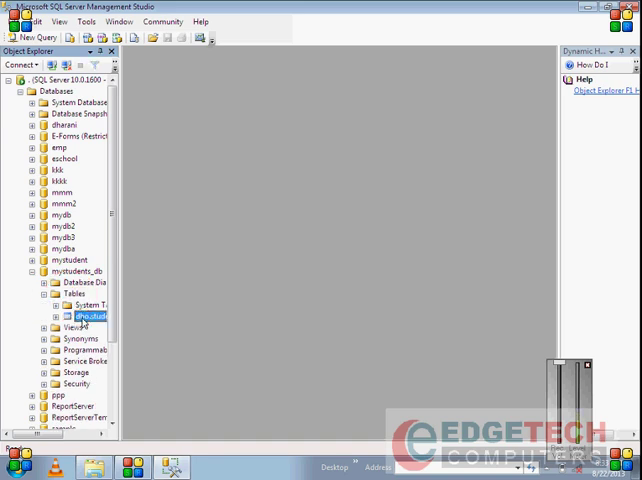
pyautogui.rightClick(76, 316)
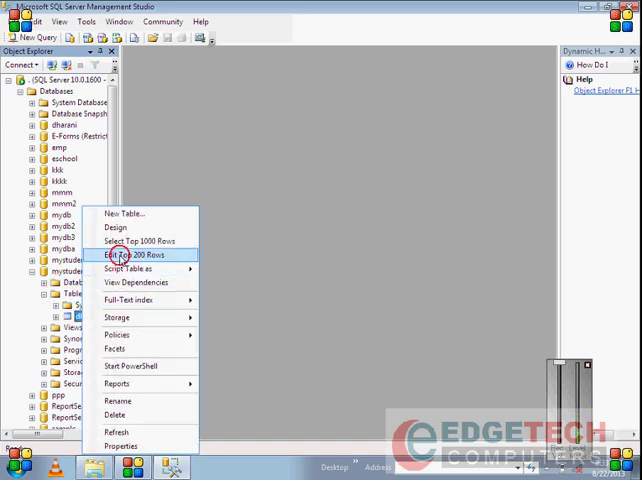
pyautogui.click(140, 256)
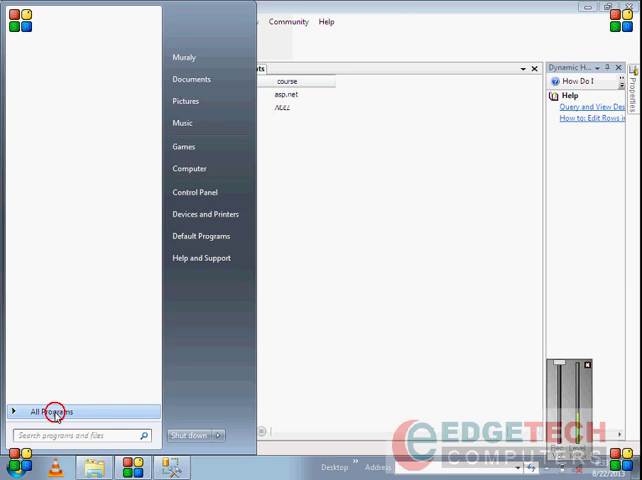
# Start Visual Studio, view Form1's Add Record design, then return to its Form1.cs insert code
pyautogui.click(50, 412)
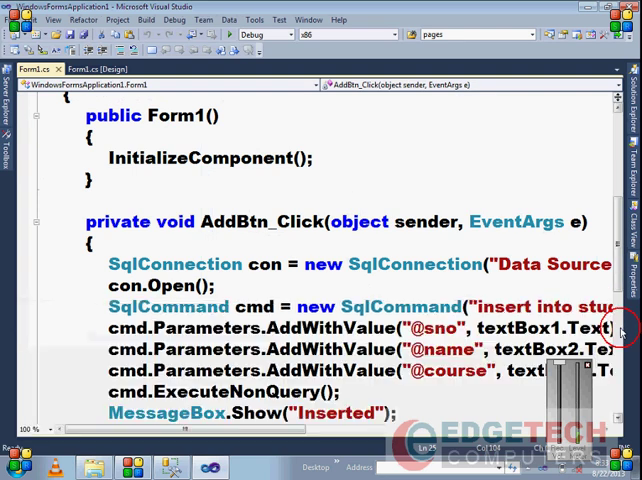
pyautogui.click(94, 68)
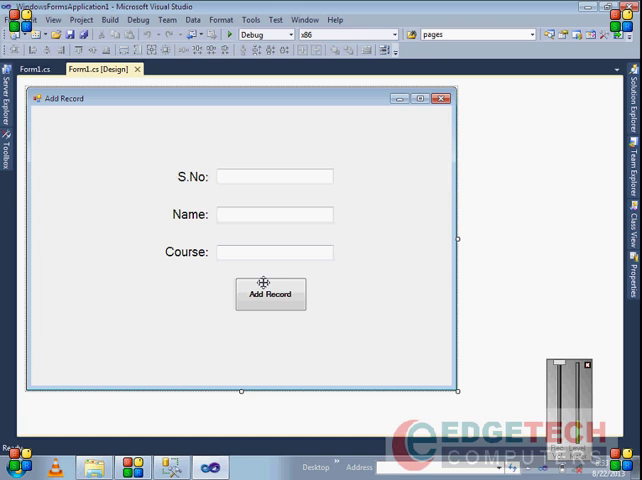
pyautogui.click(270, 294)
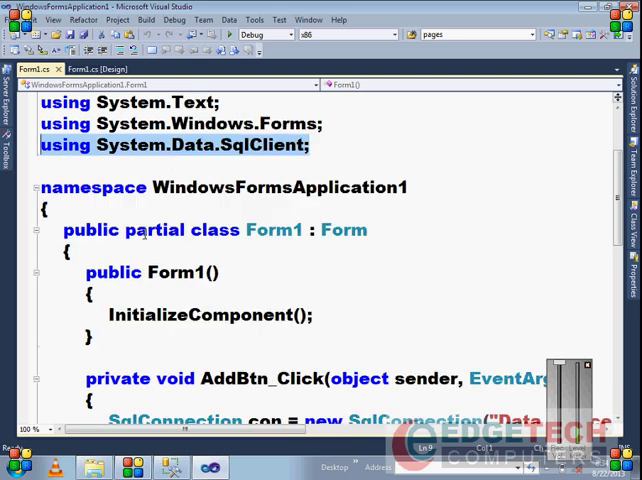
pyautogui.scroll(-3)
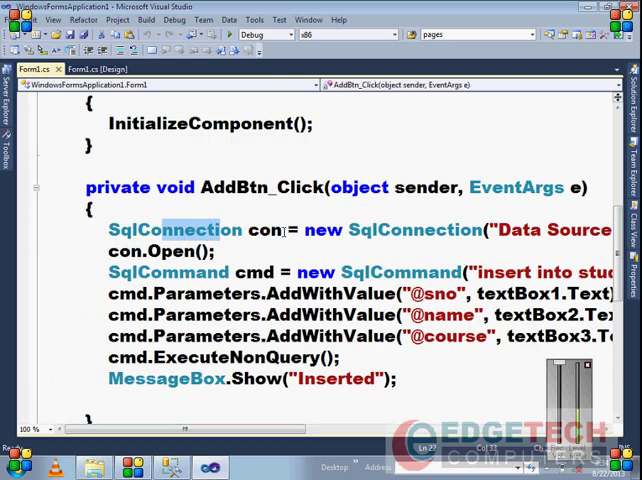
pyautogui.moveTo(230, 428); pyautogui.dragTo(280, 428)
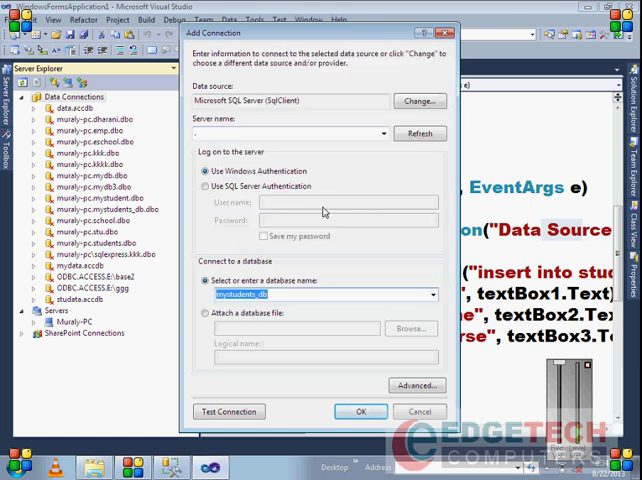
# Test the mystudents_db connection successfully, then bring up its advanced connection properties
pyautogui.click(228, 412)
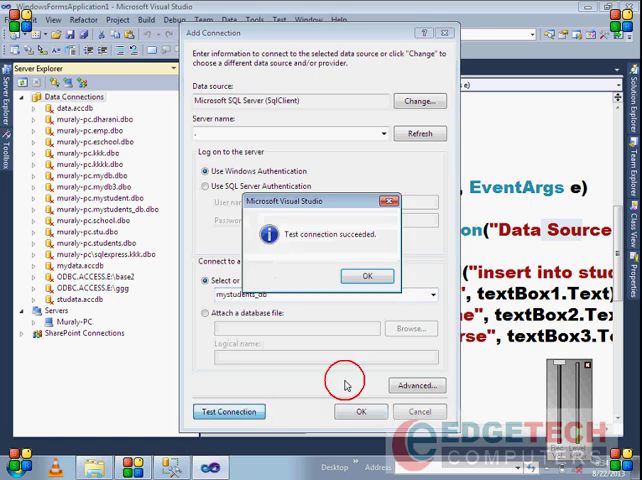
pyautogui.click(366, 276)
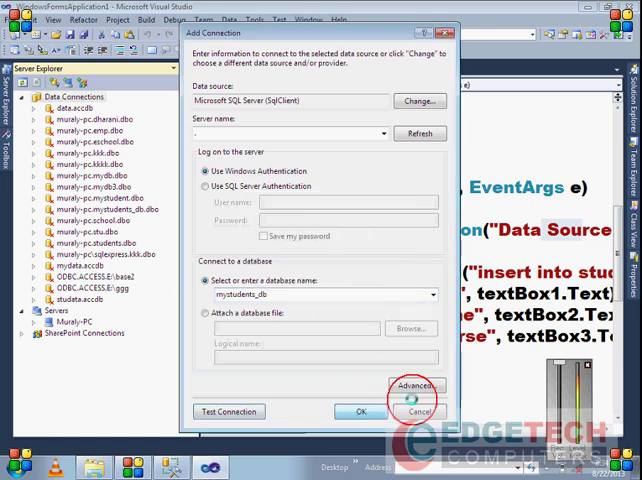
pyautogui.click(416, 412)
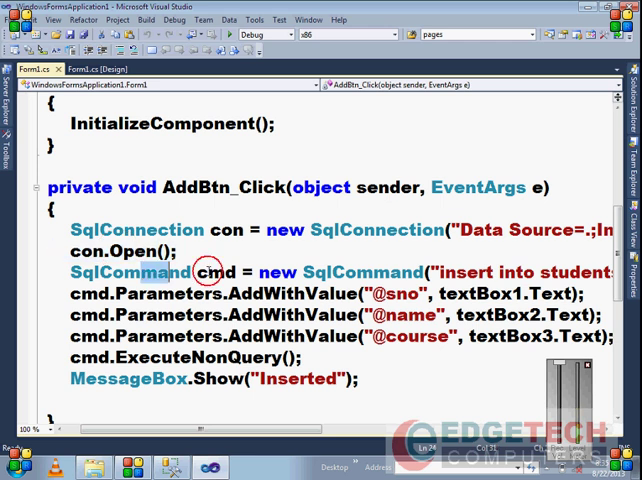
pyautogui.moveTo(180, 428); pyautogui.dragTo(280, 428)
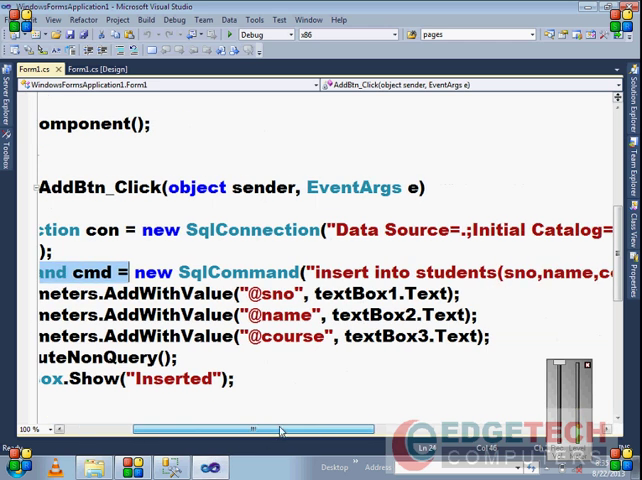
pyautogui.hscroll(3)
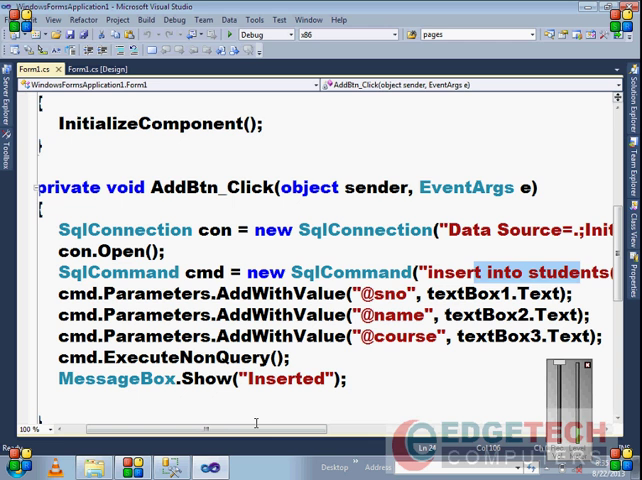
pyautogui.hscroll(3)
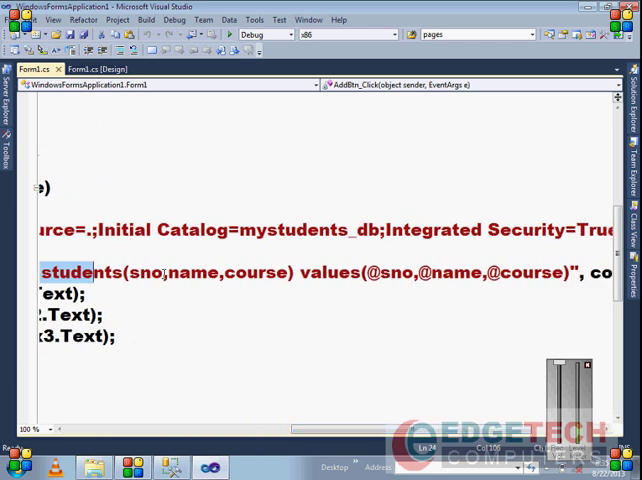
pyautogui.click(232, 270)
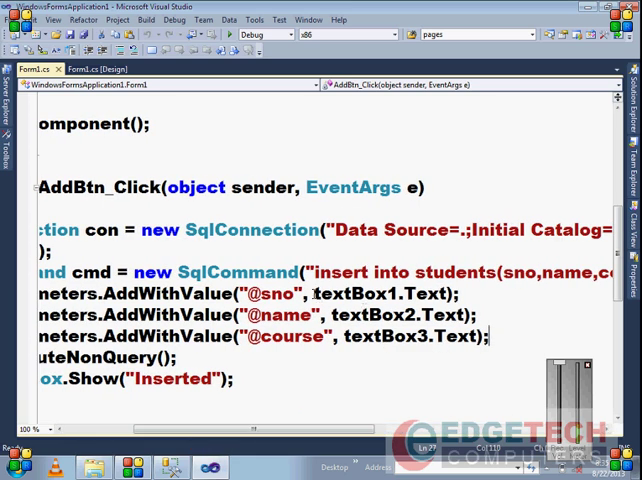
pyautogui.doubleClick(384, 294)
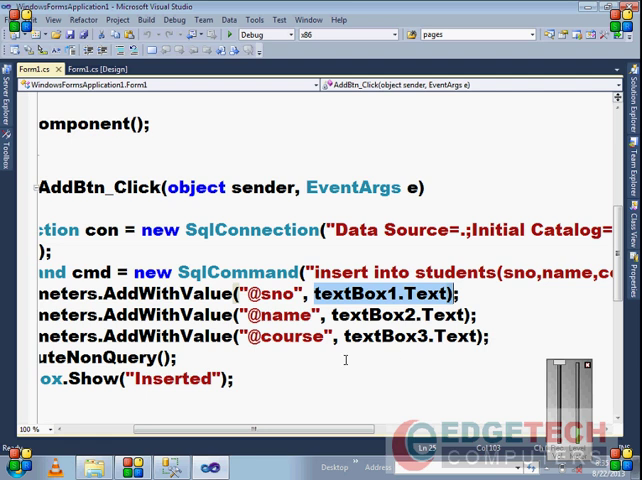
pyautogui.hscroll(-3)
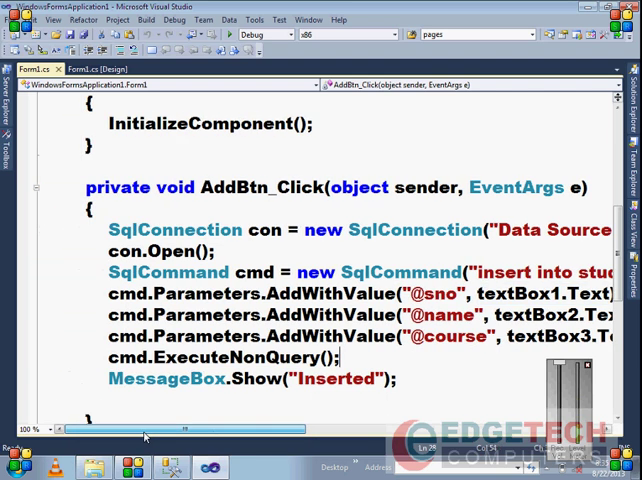
pyautogui.doubleClick(248, 356)
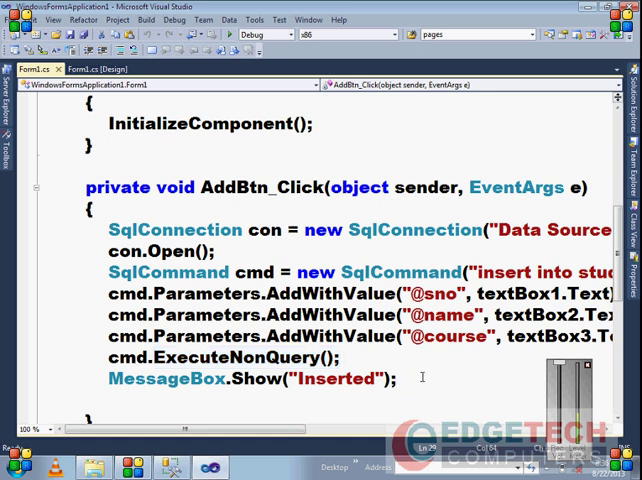
# Add con.Close(); after the MessageBox.Show line in the insert handler
pyautogui.write('o')
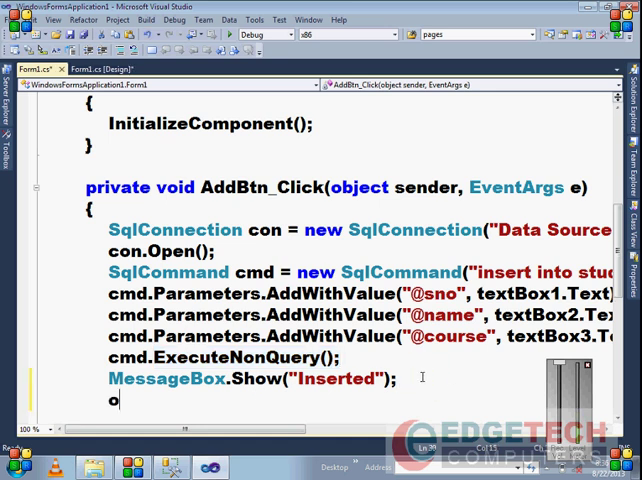
pyautogui.press('backspace')
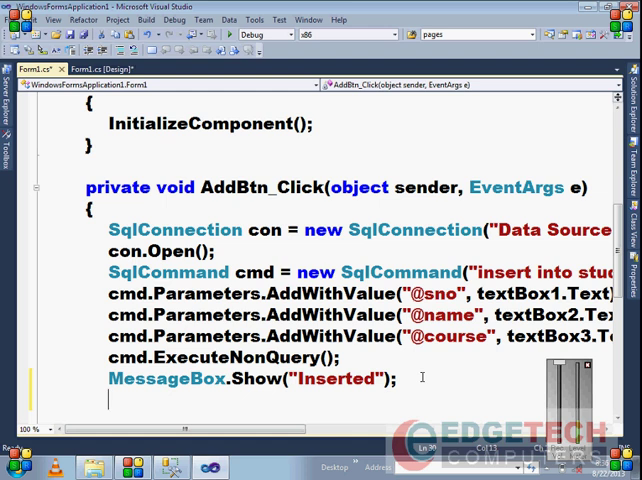
pyautogui.write('xc')
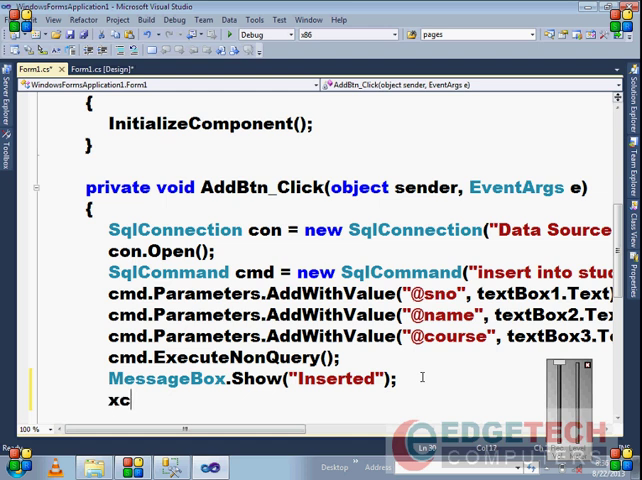
pyautogui.write('co')
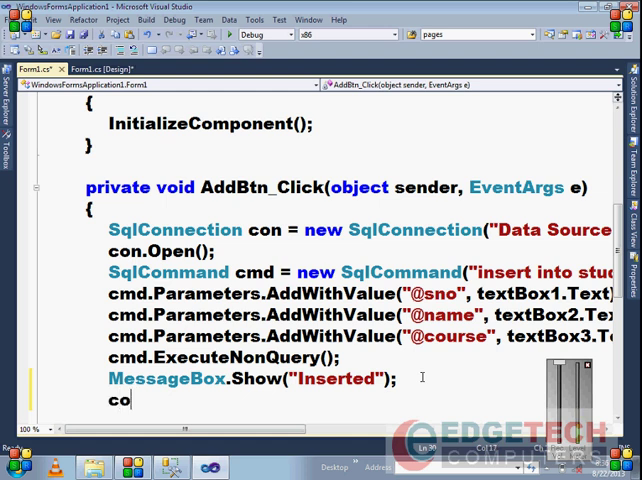
pyautogui.write('n.I')
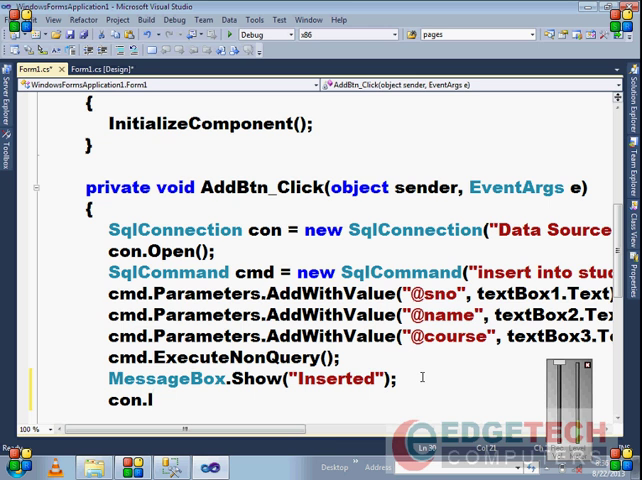
pyautogui.write('clo')
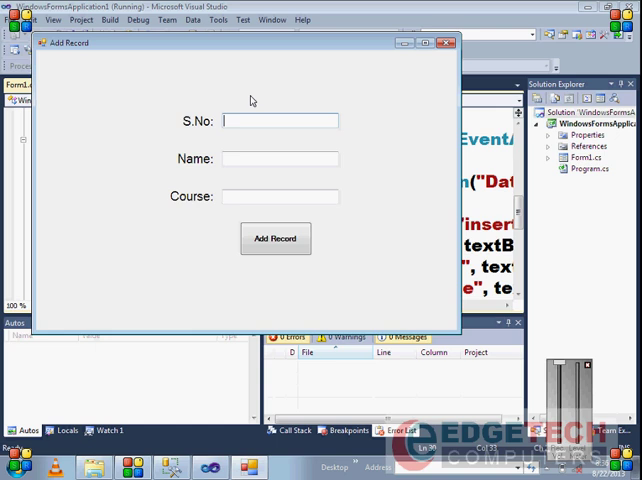
# Run the form and add student S.No 22, name vikram, course csharp with Add Record
pyautogui.write('22')
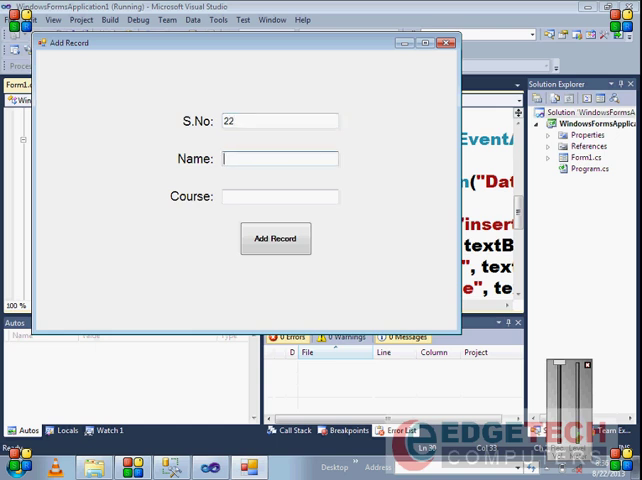
pyautogui.write('vikram')
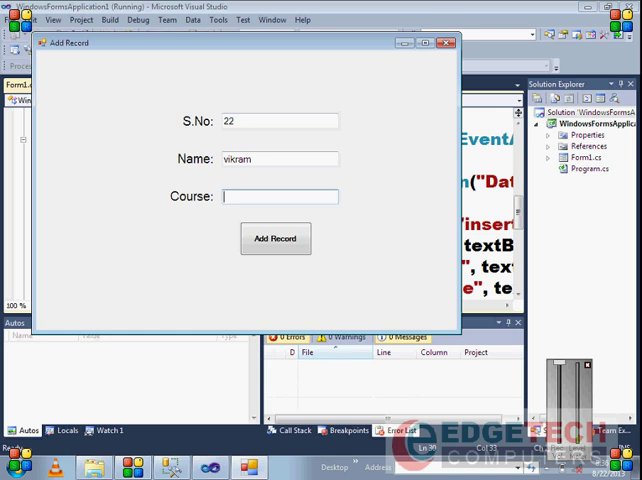
pyautogui.write('csha')
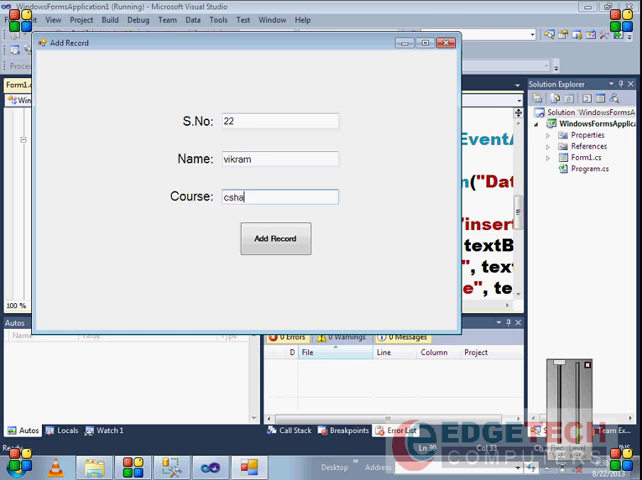
pyautogui.click(276, 238)
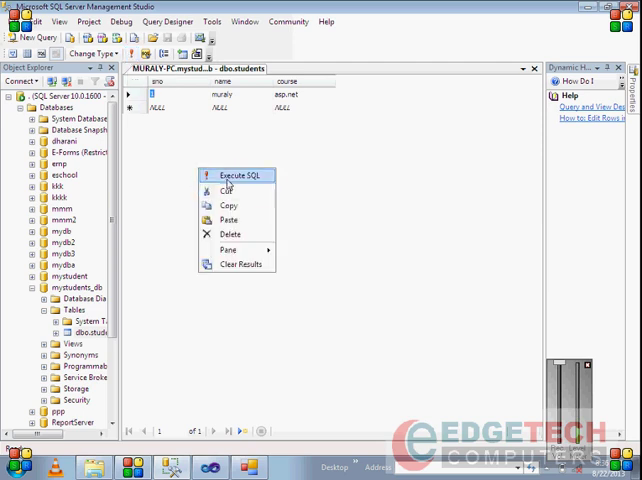
# Re-execute the dbo.students query so the new vikram csharp row appears
pyautogui.click(236, 176)
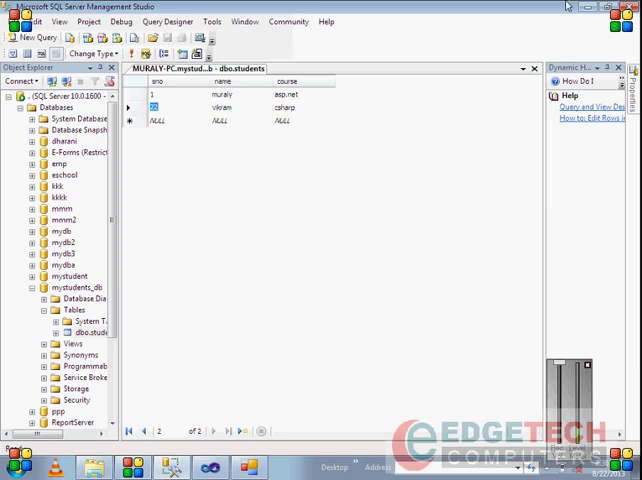
pyautogui.moveTo(508, 120)
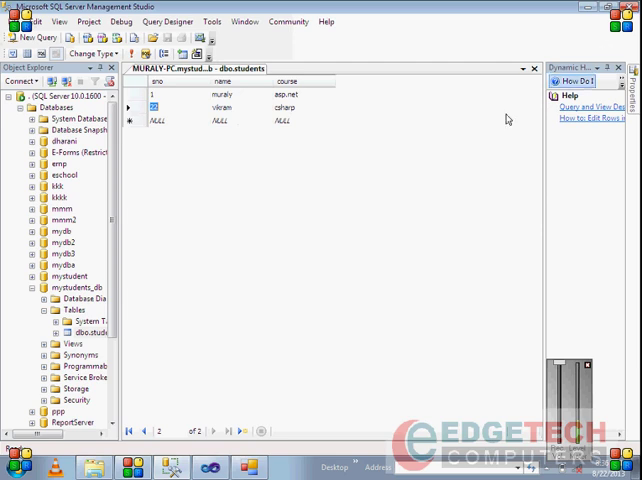